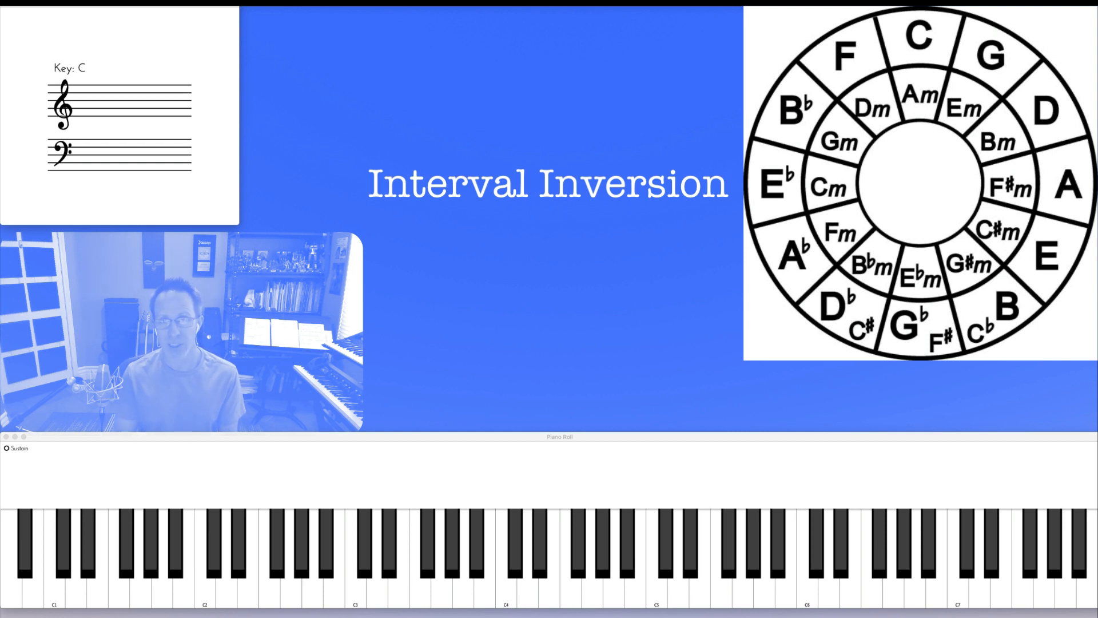
- Sound an E♭–G–B♭ triad over a low E♭ bass, lit, notated, and marked on the circle
click(568, 553)
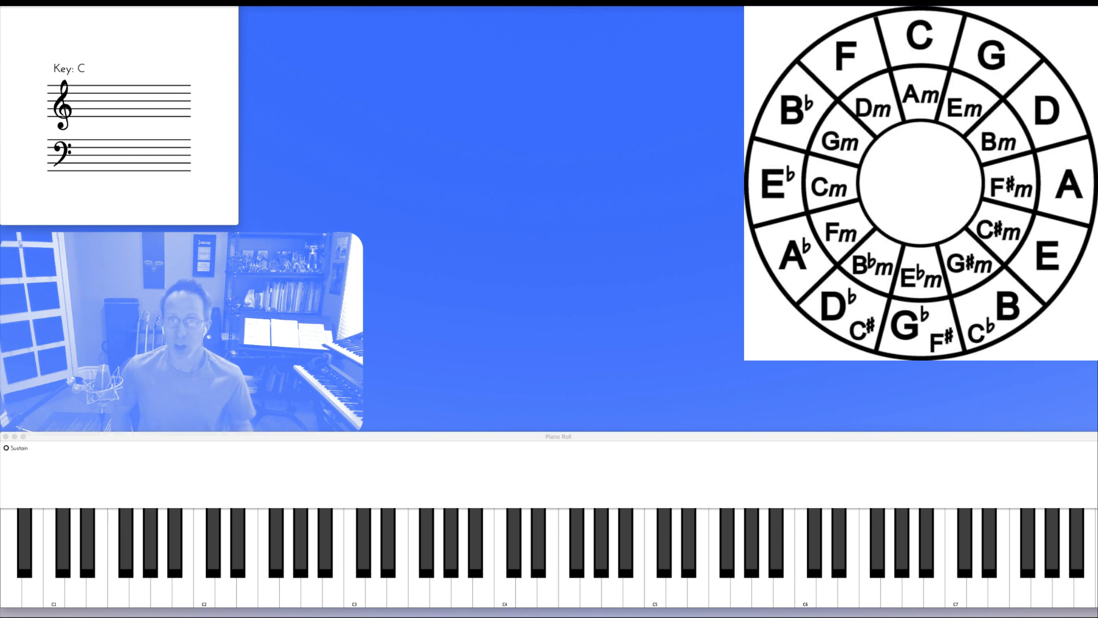
click(353, 553)
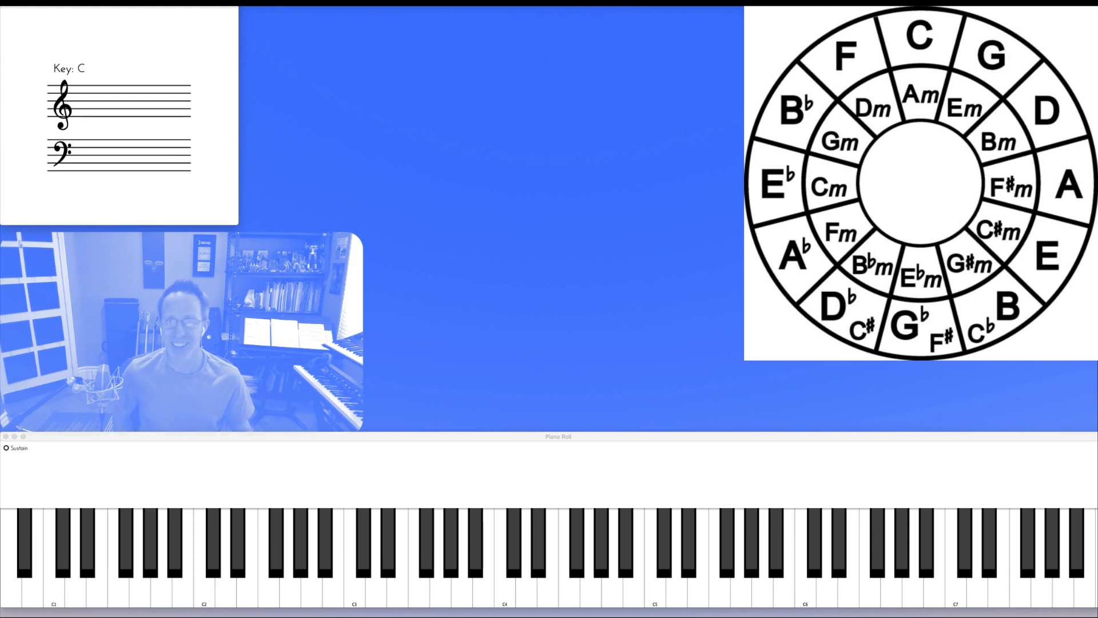
click(848, 55)
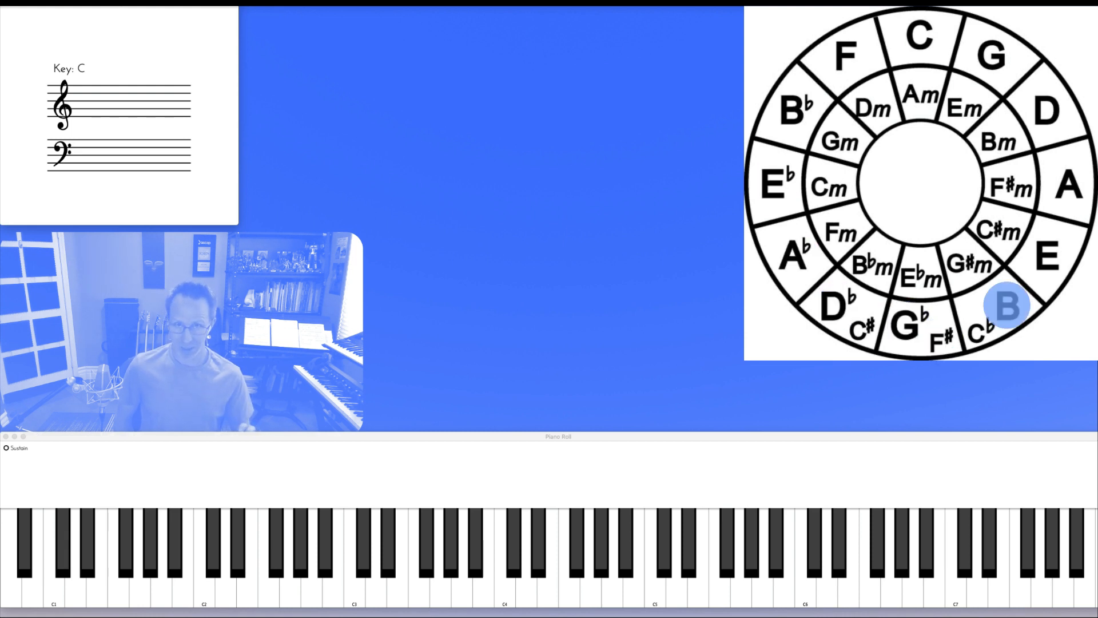
click(1048, 110)
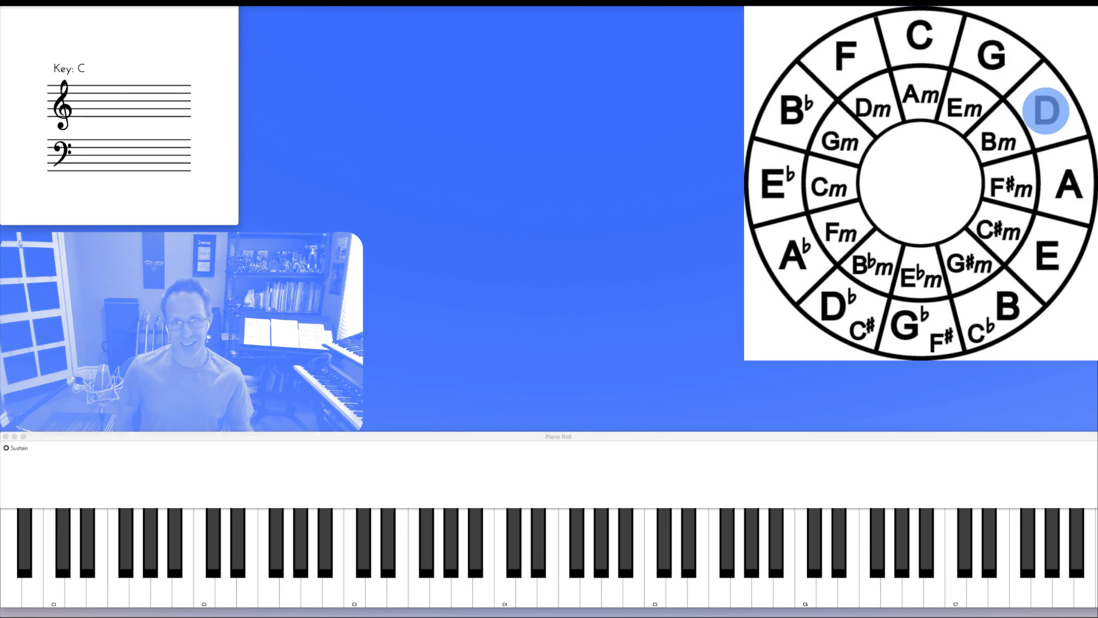
click(919, 36)
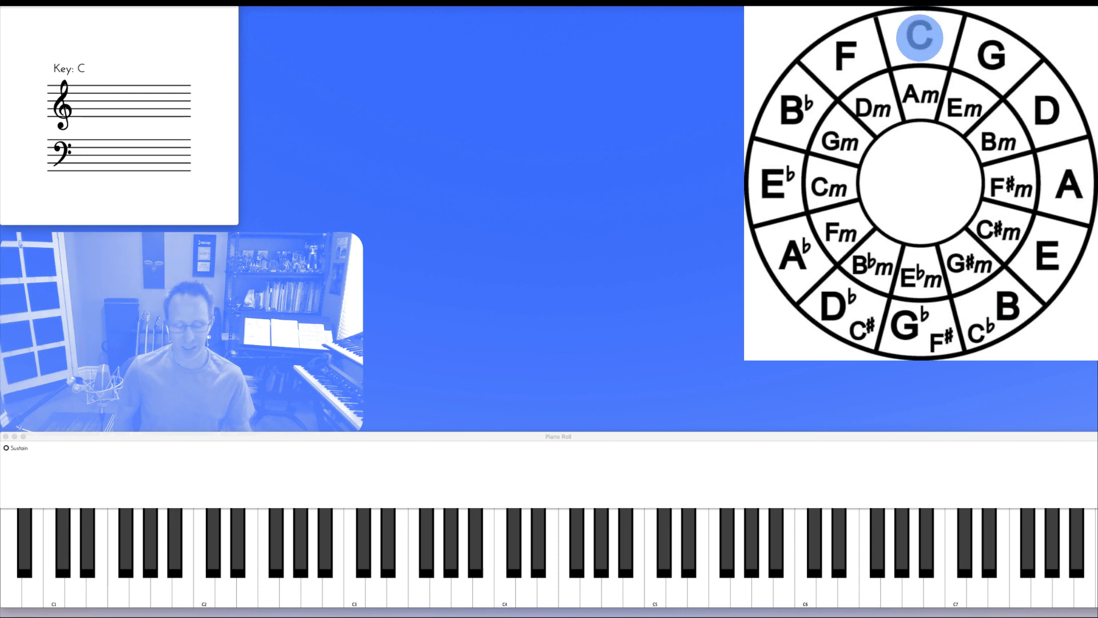
click(353, 561)
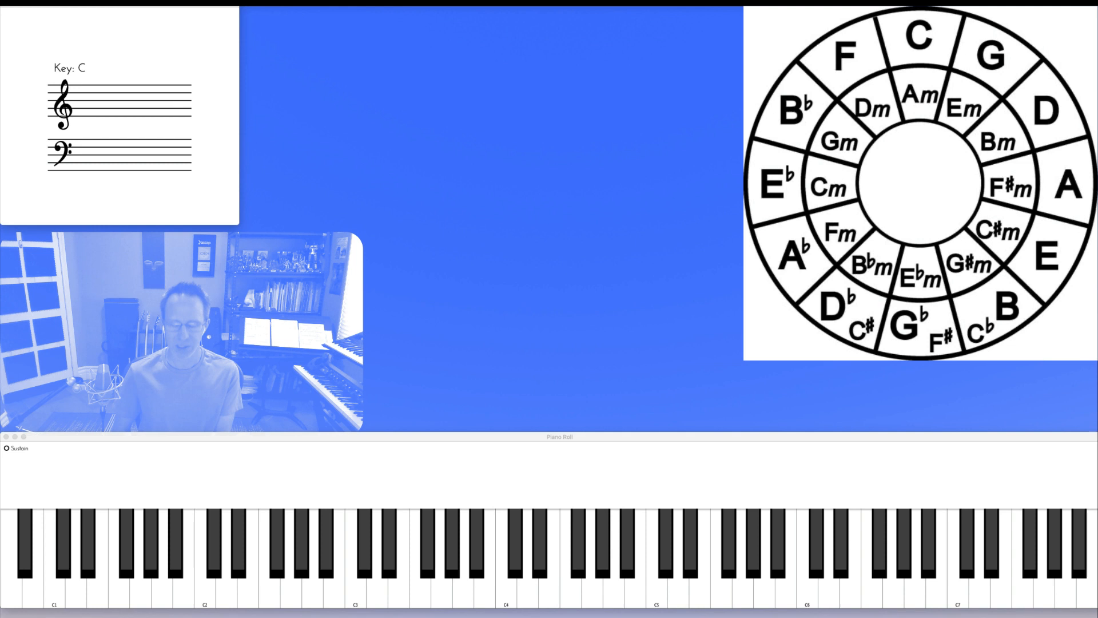
click(920, 36)
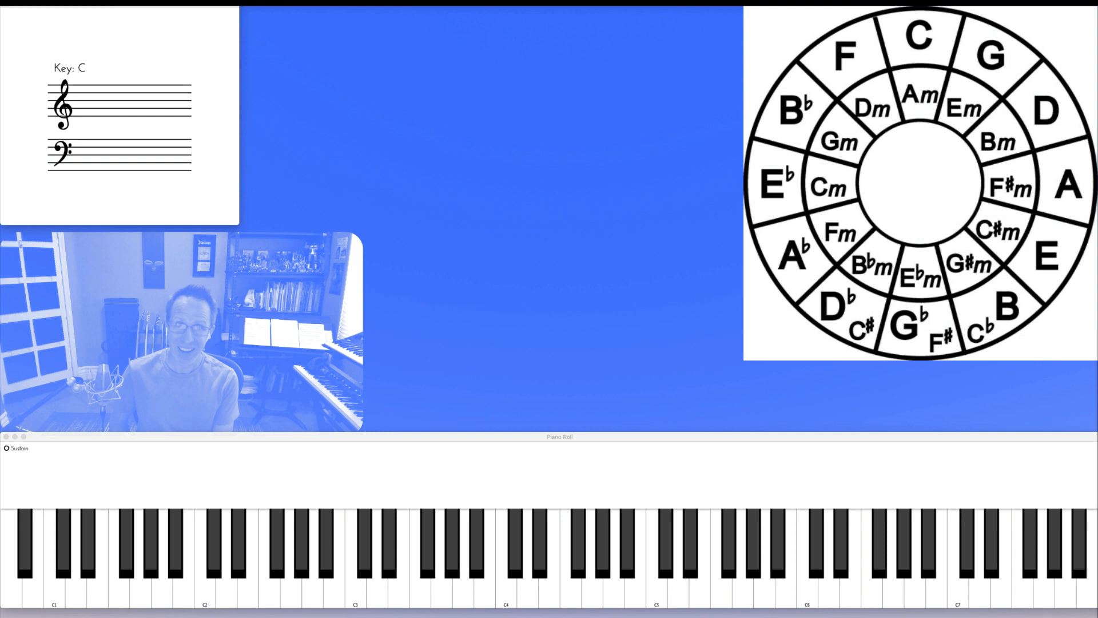
click(845, 57)
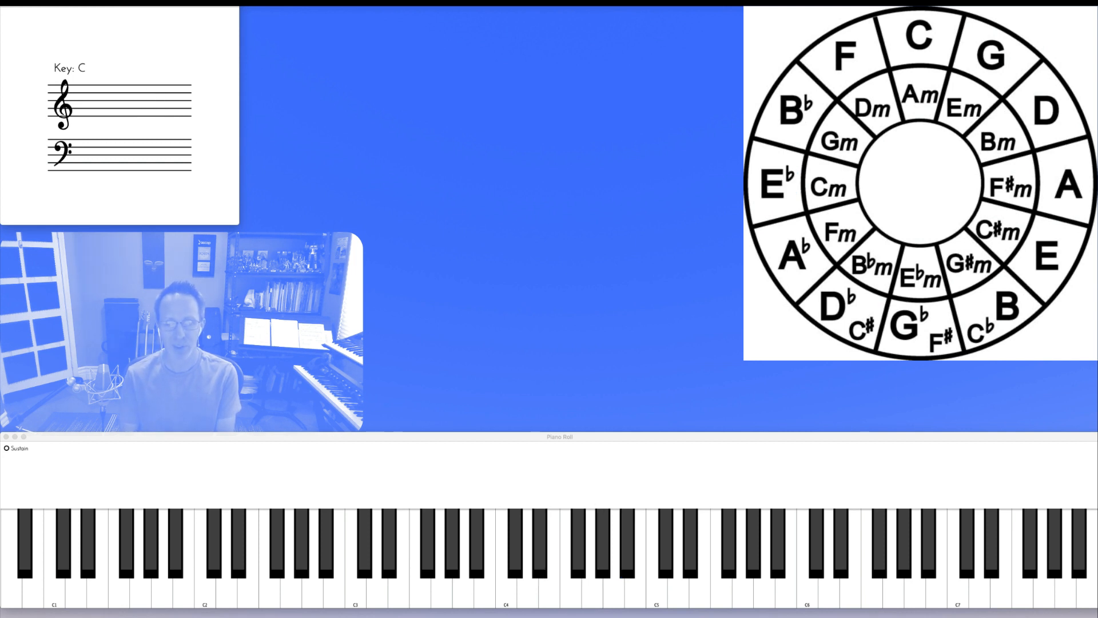
click(773, 182)
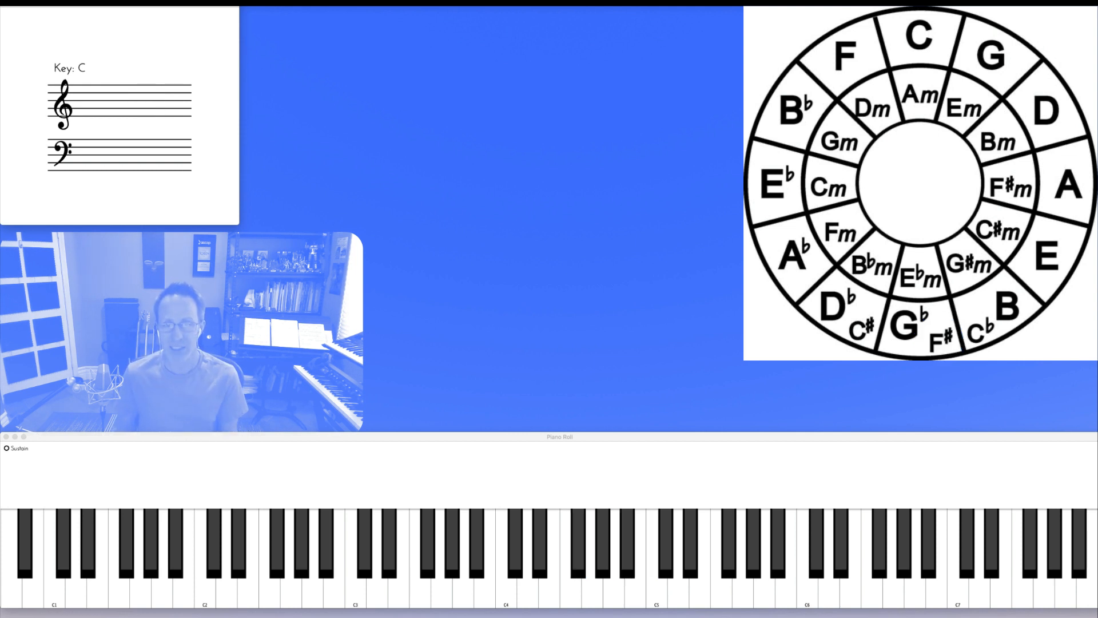
click(919, 35)
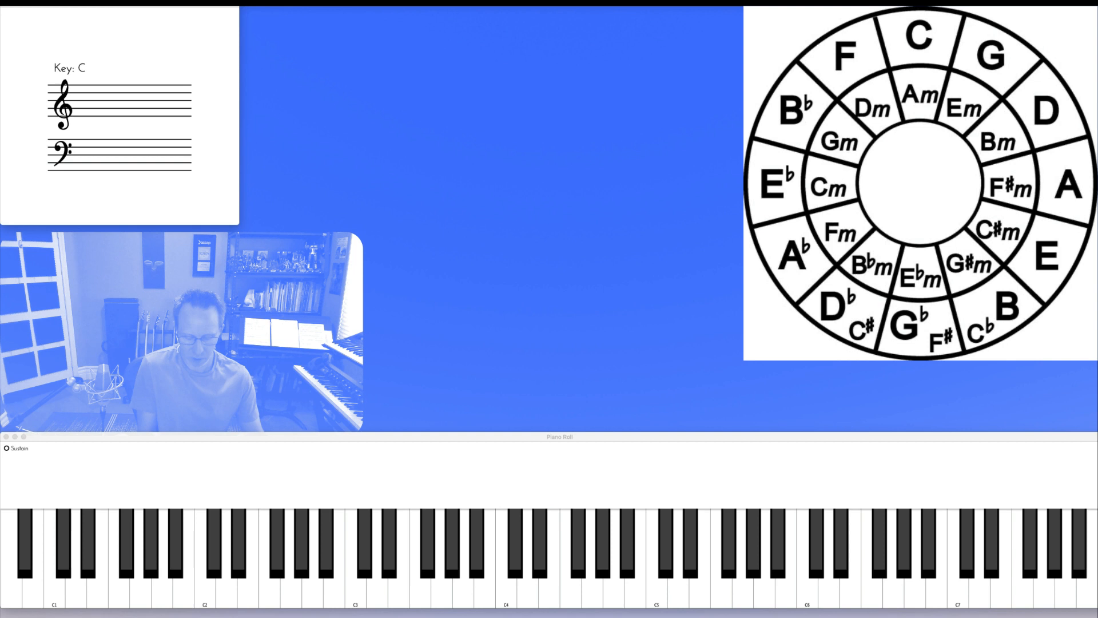
click(774, 181)
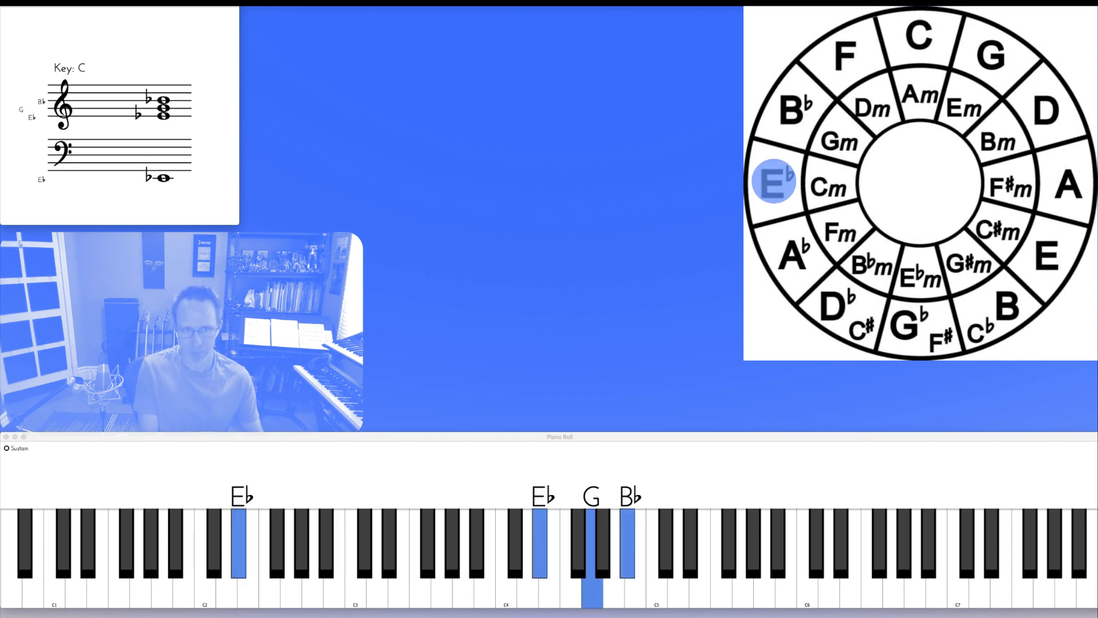